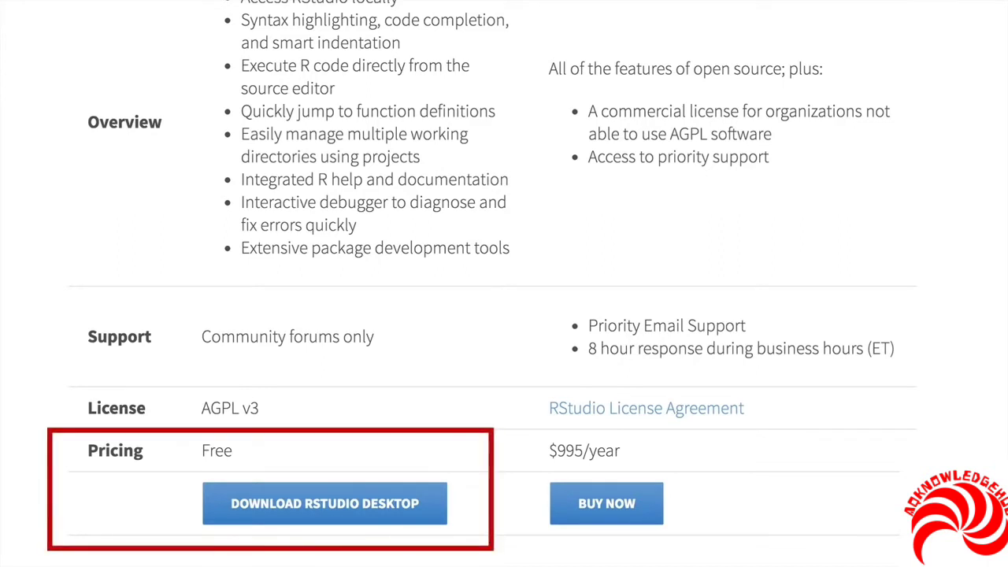
# - Run library(datasets) and head(iris) to list the first six iris rows in the console
pyautogui.click(328, 504)
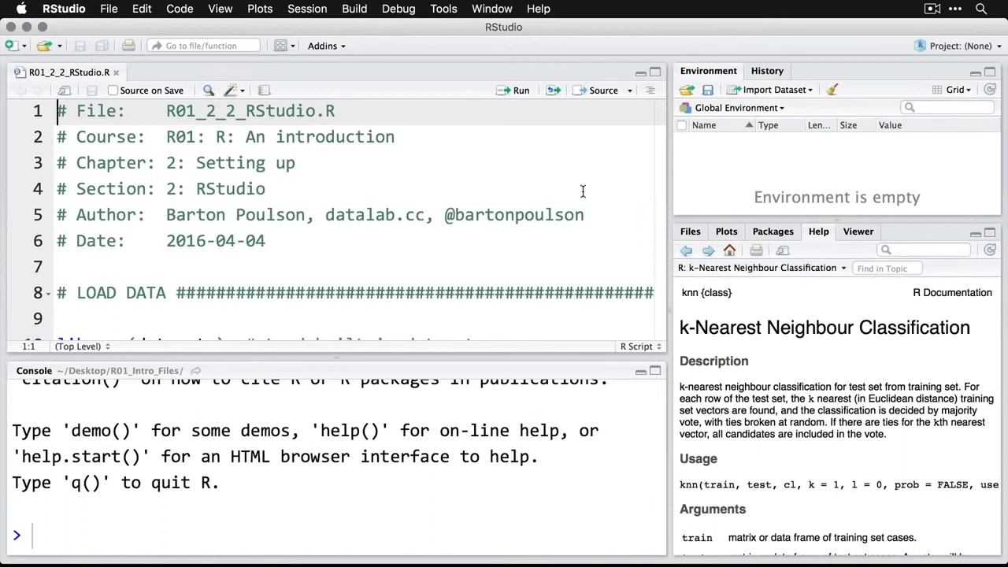
pyautogui.moveTo(733, 45)
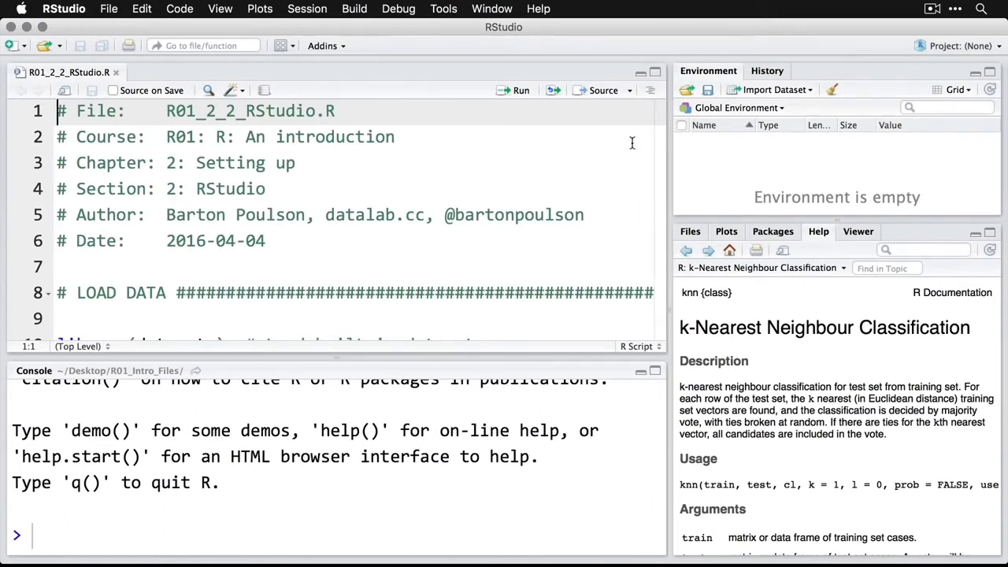
pyautogui.moveTo(621, 167)
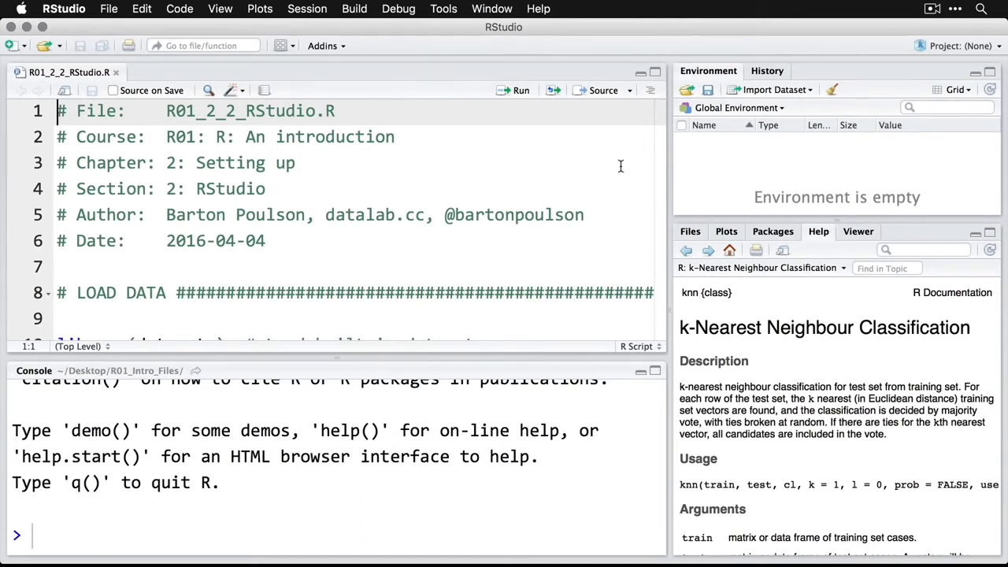
pyautogui.scroll(-3)
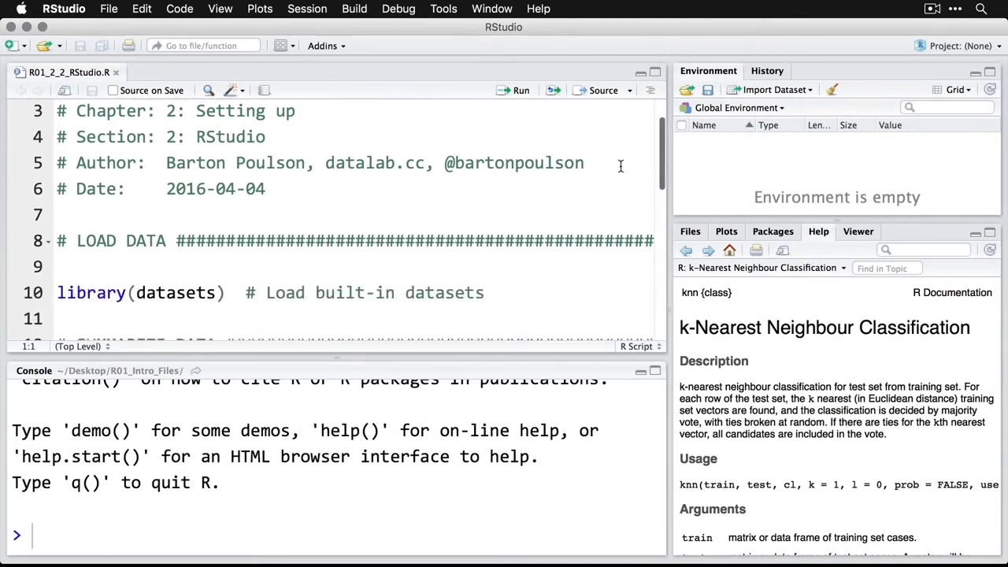
pyautogui.scroll(-3)
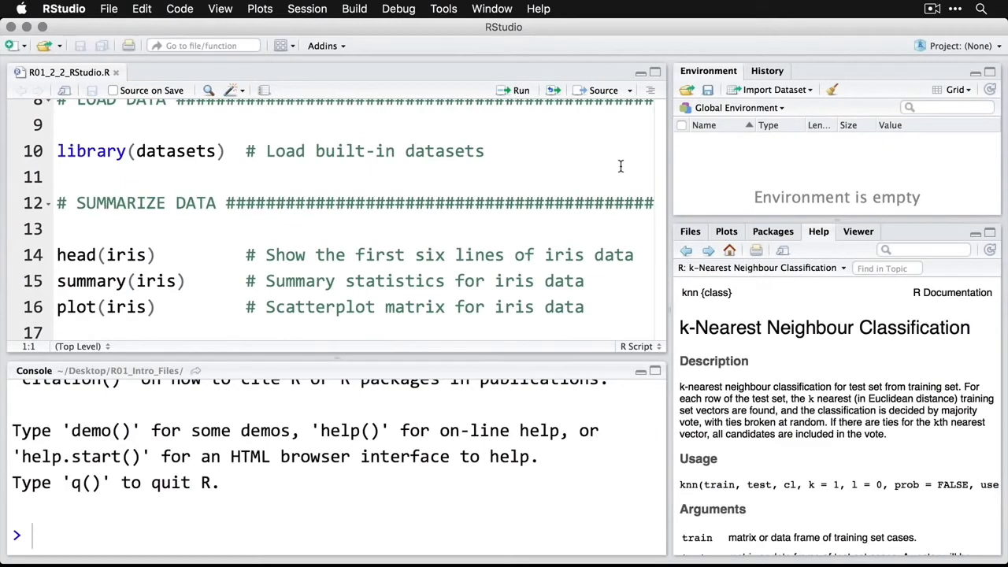
pyautogui.moveTo(592, 419)
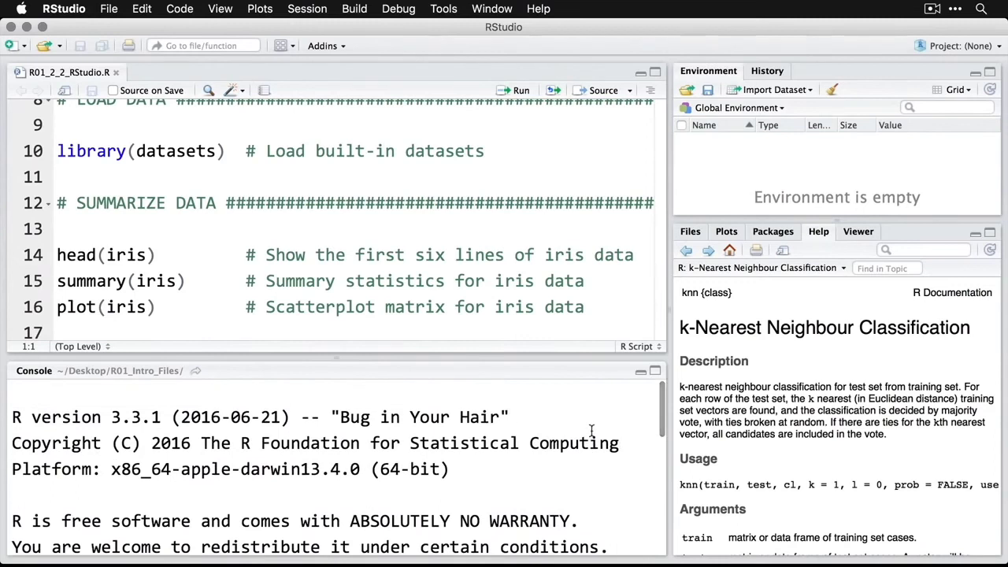
pyautogui.moveTo(759, 173)
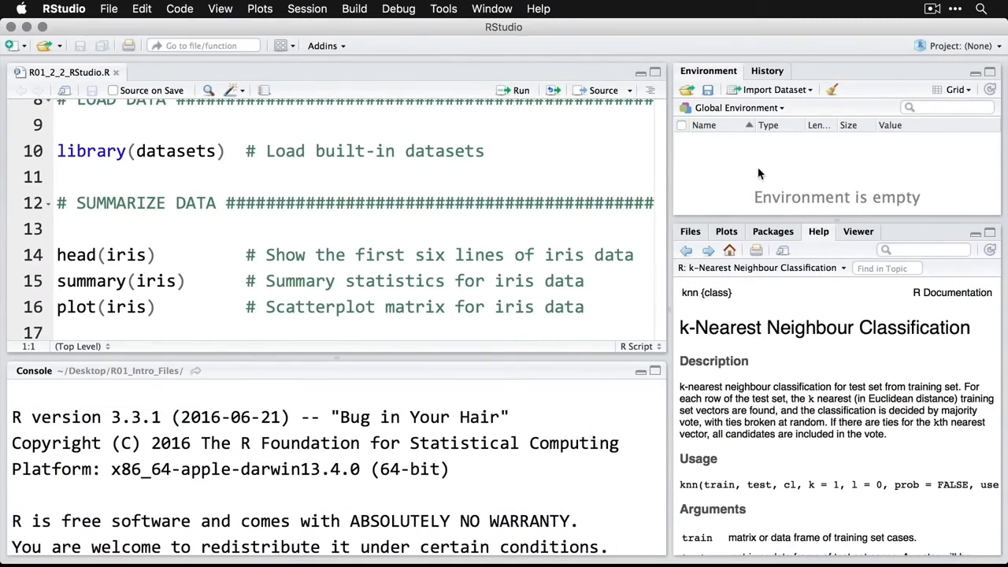
pyautogui.moveTo(784, 312)
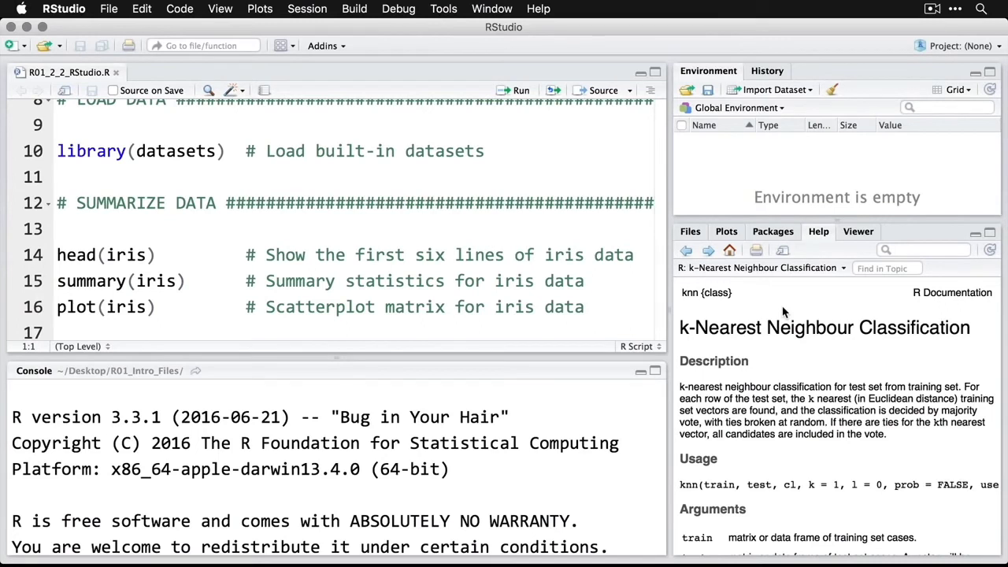
pyautogui.moveTo(670, 309)
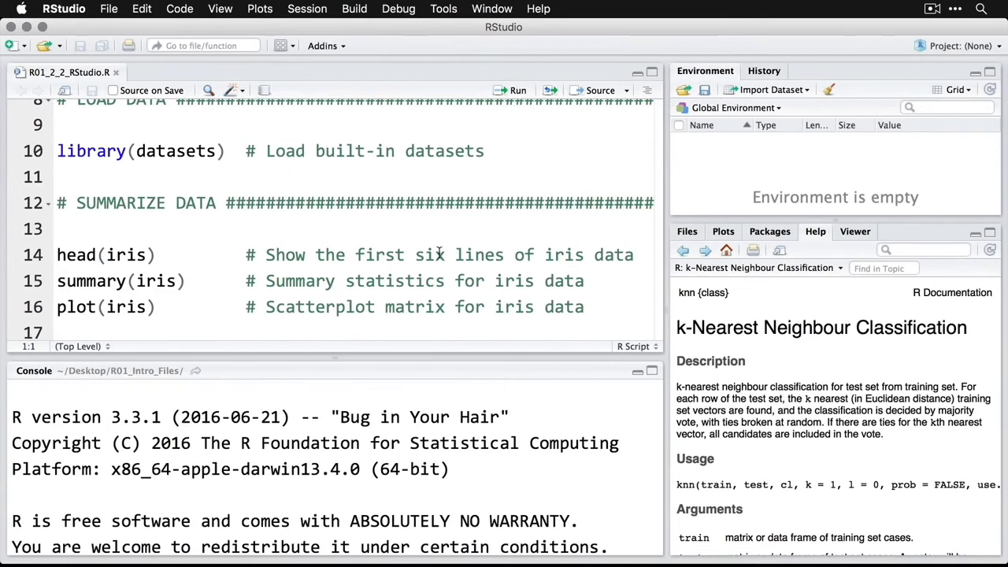
pyautogui.scroll(3)
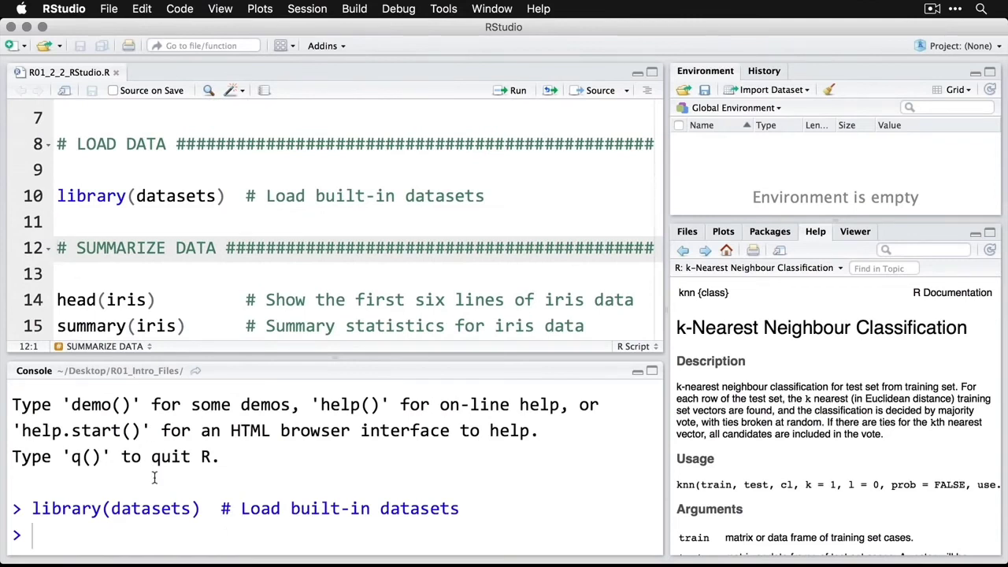
pyautogui.moveTo(154, 478)
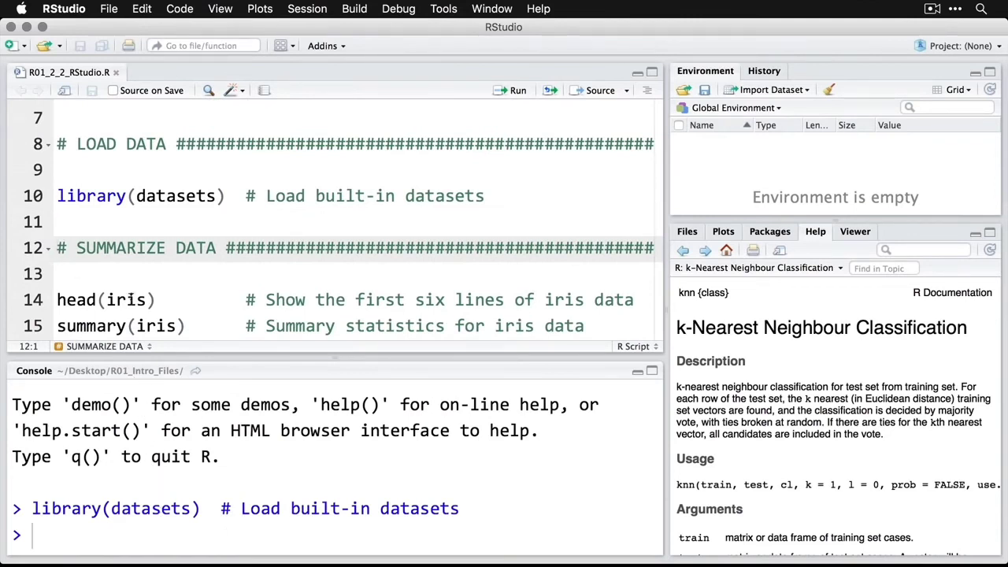
pyautogui.scroll(-3)
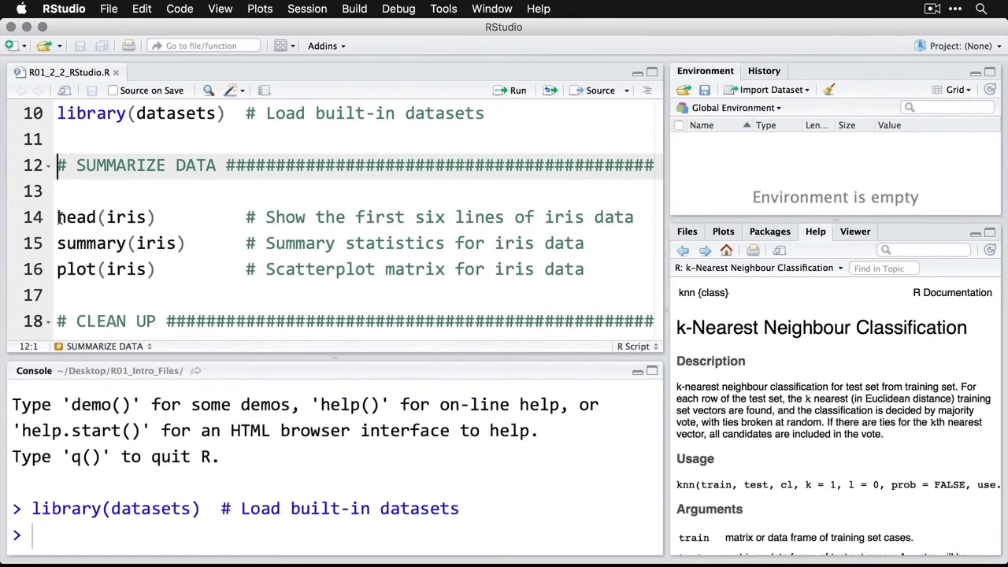
pyautogui.click(57, 218)
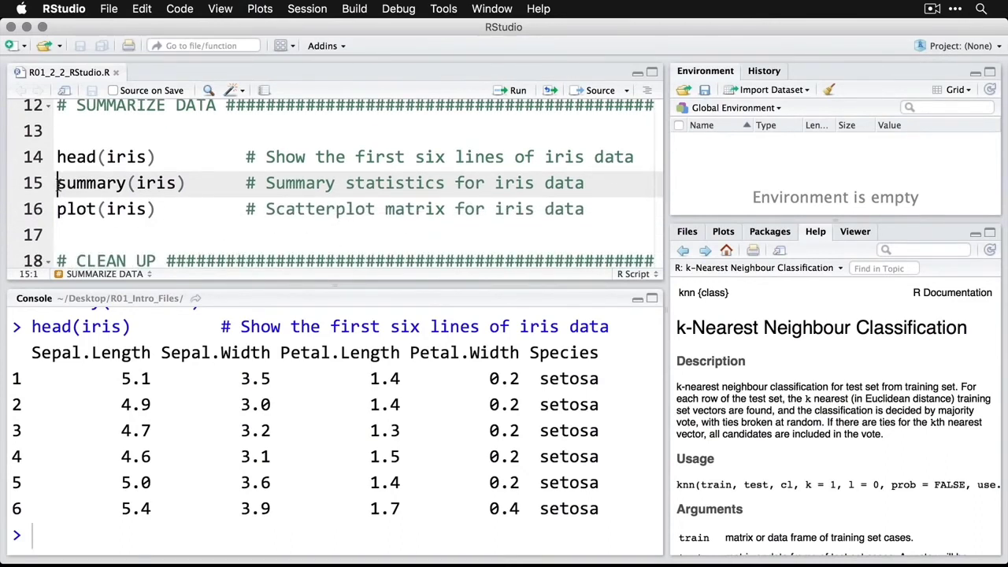
# - Run summary(iris) to show min, quartiles, mean per column and species counts
pyautogui.click(510, 89)
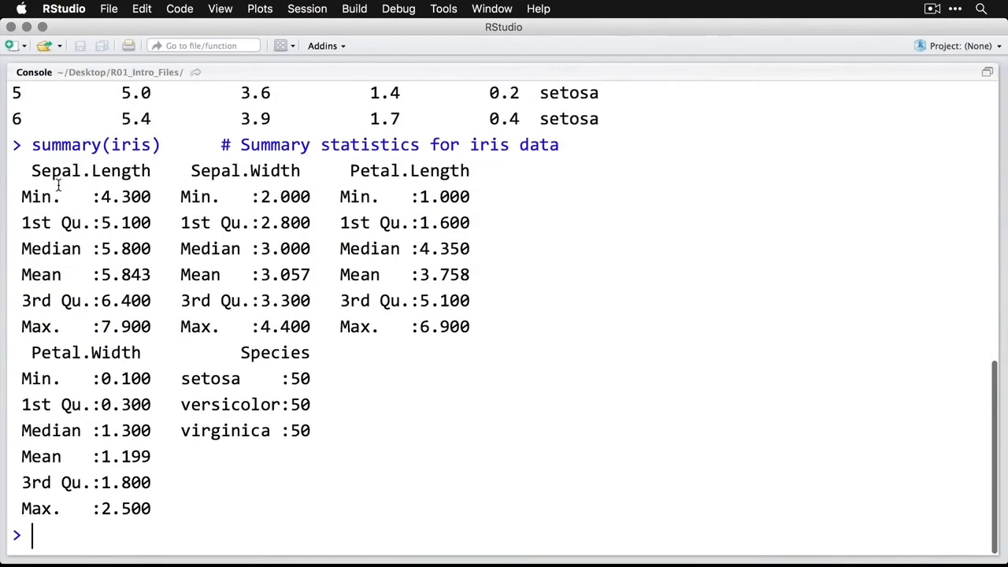
pyautogui.moveTo(394, 270)
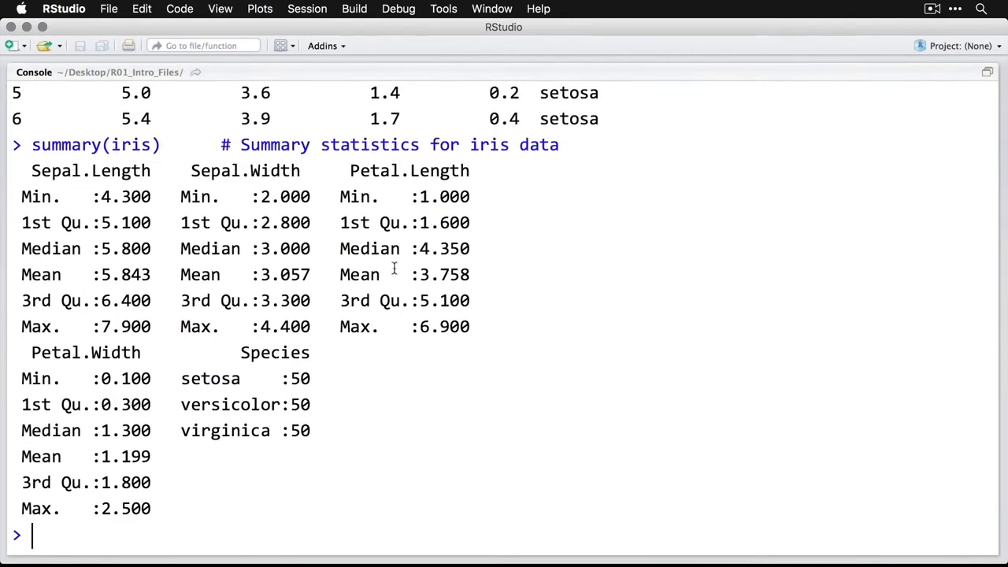
pyautogui.moveTo(517, 463)
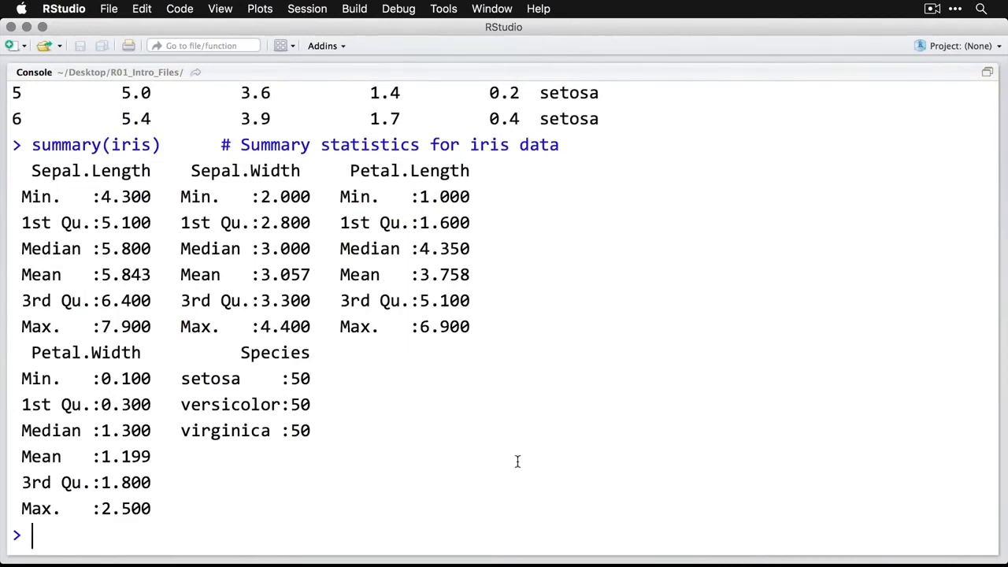
pyautogui.moveTo(369, 439)
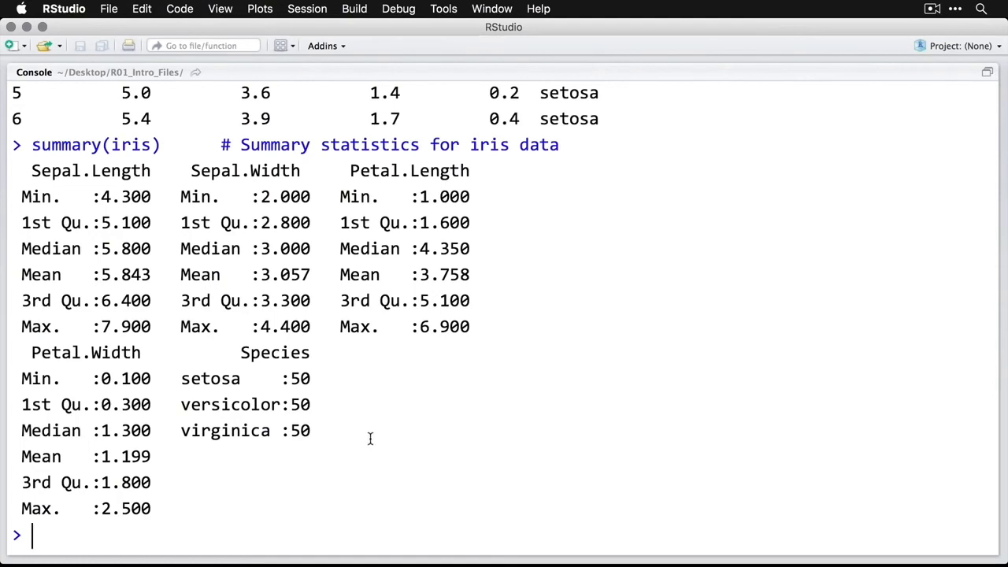